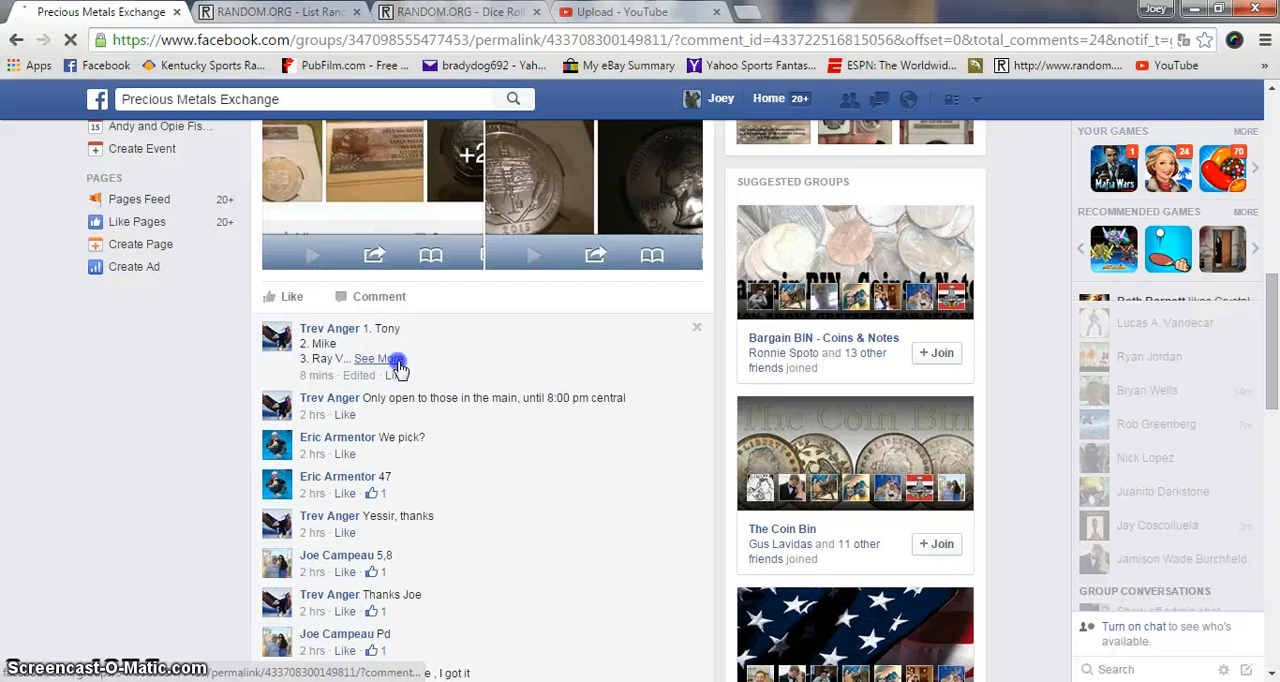
Expand the raffle comment to show the full list of spots.
click(372, 358)
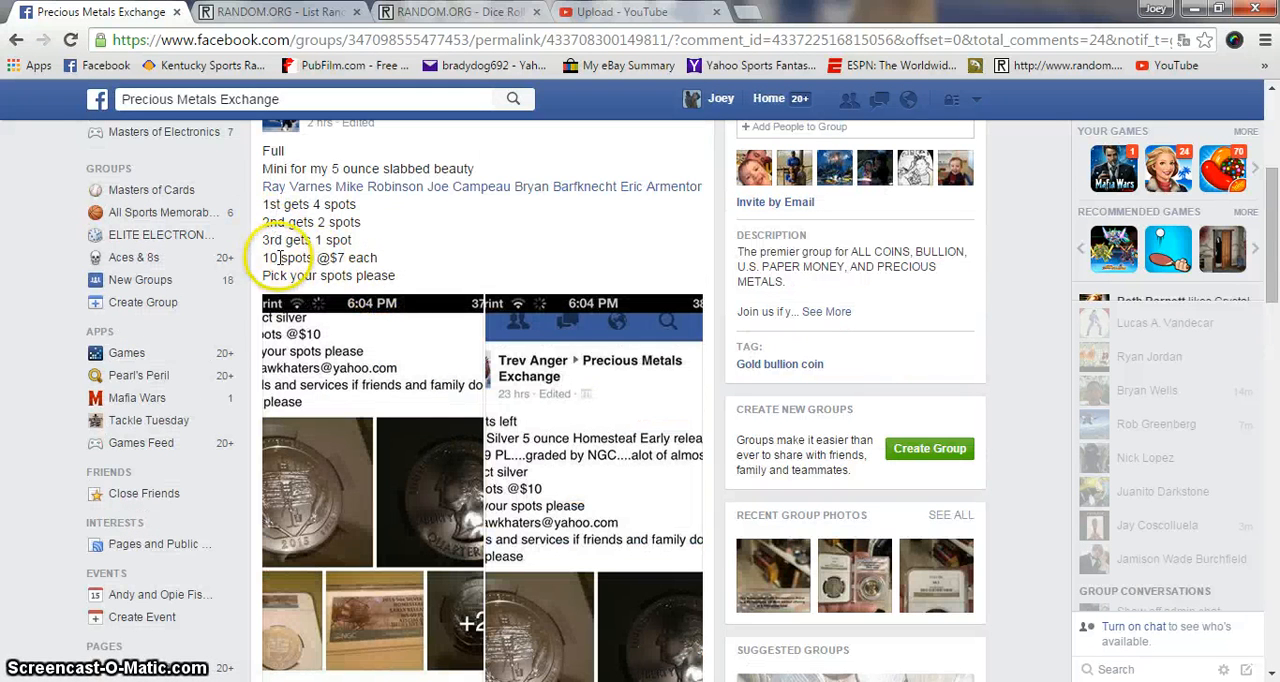
mouse_move(358, 400)
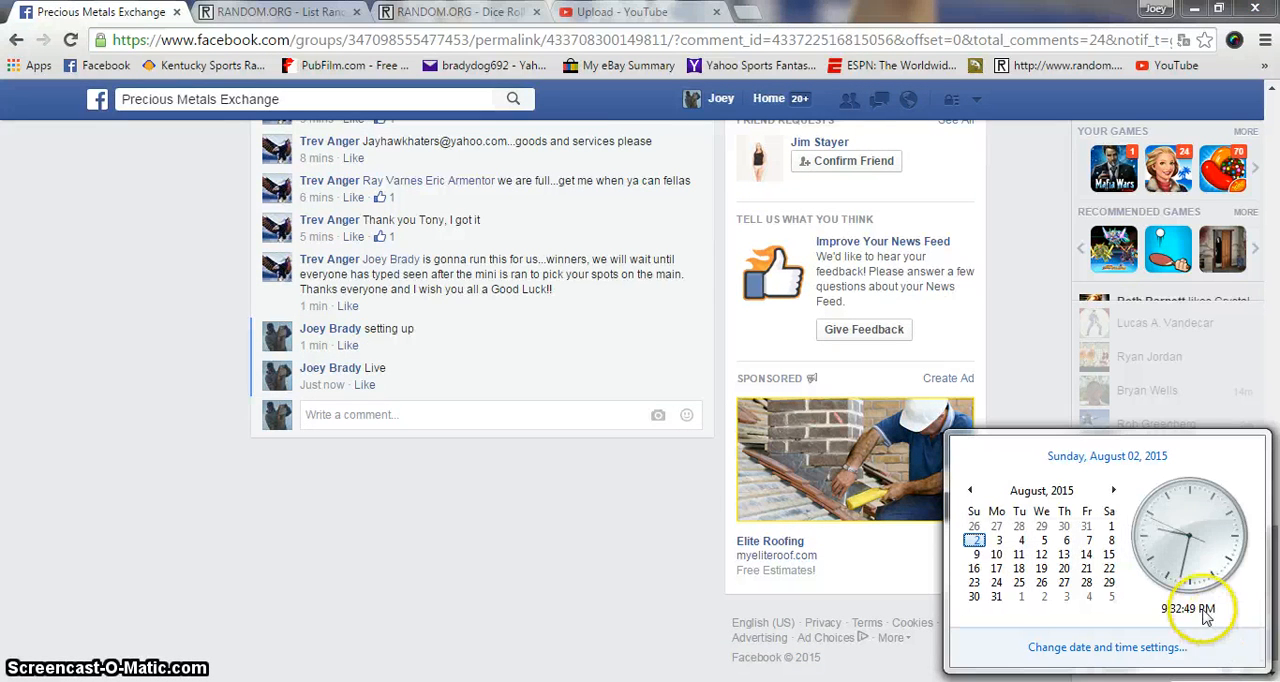
Roll two virtual dice in the Dice Roller to determine the randomization count.
click(492, 12)
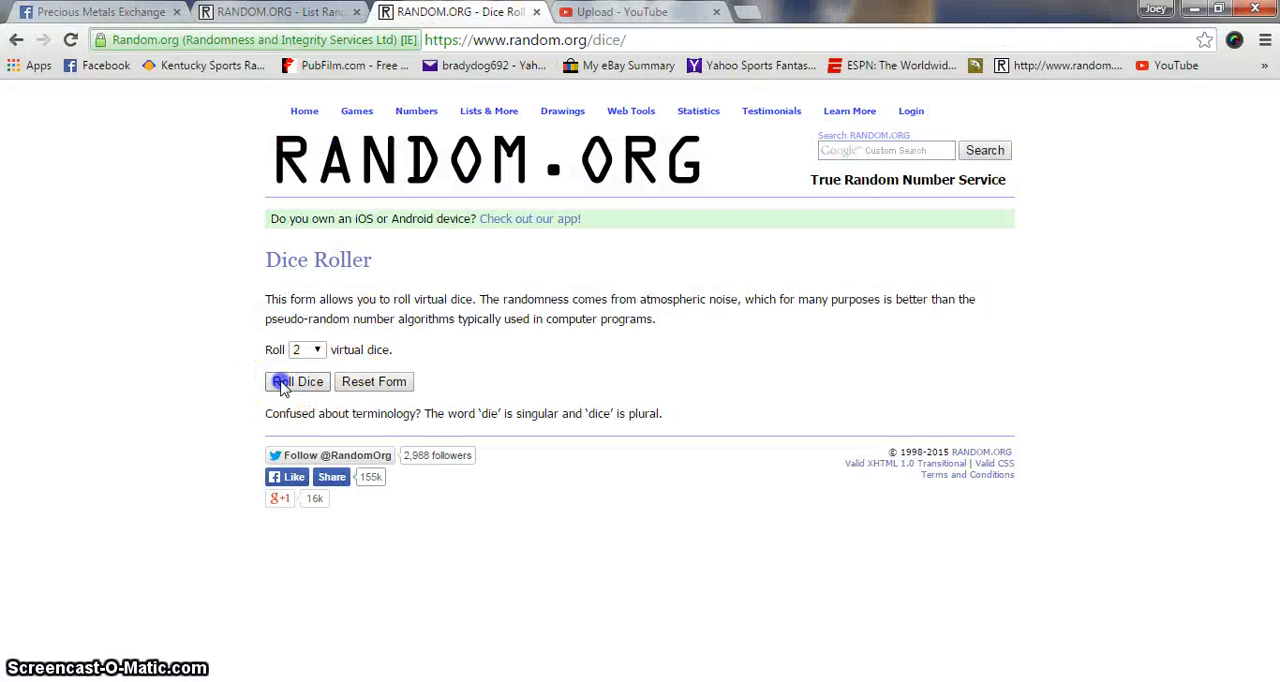
click(296, 382)
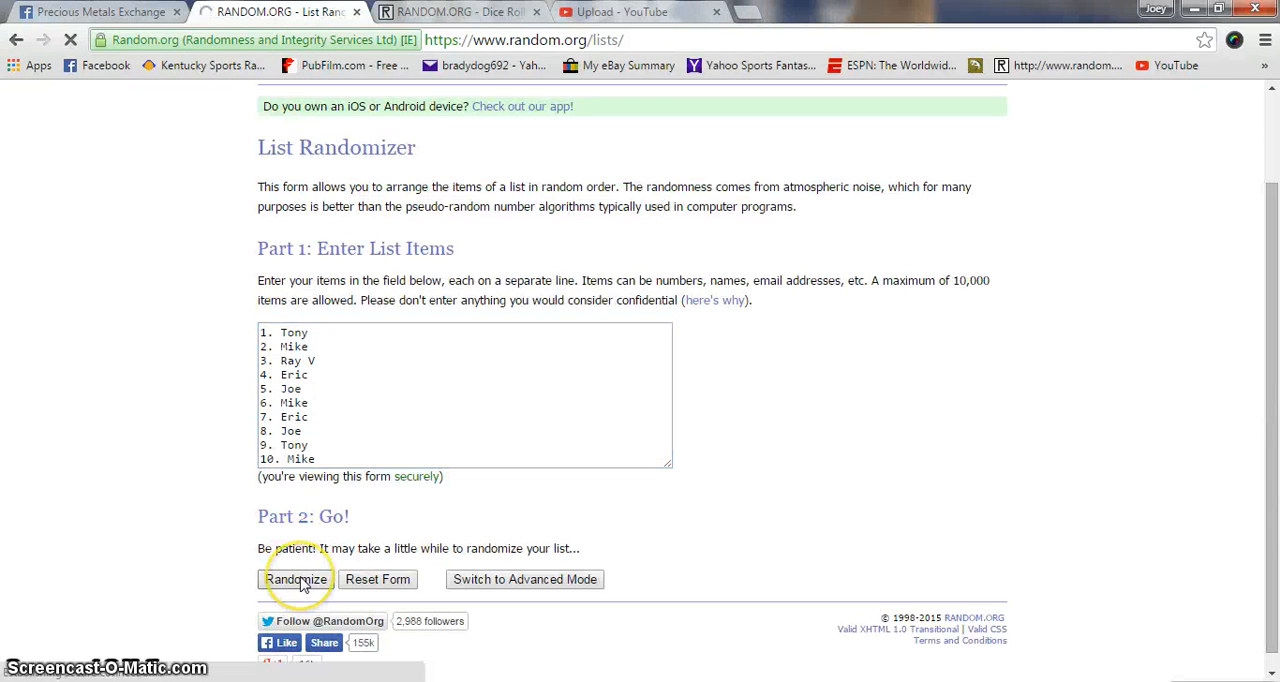
Randomize the ten-entry list three times, ending with Mike first, then return to the Facebook thread.
click(296, 580)
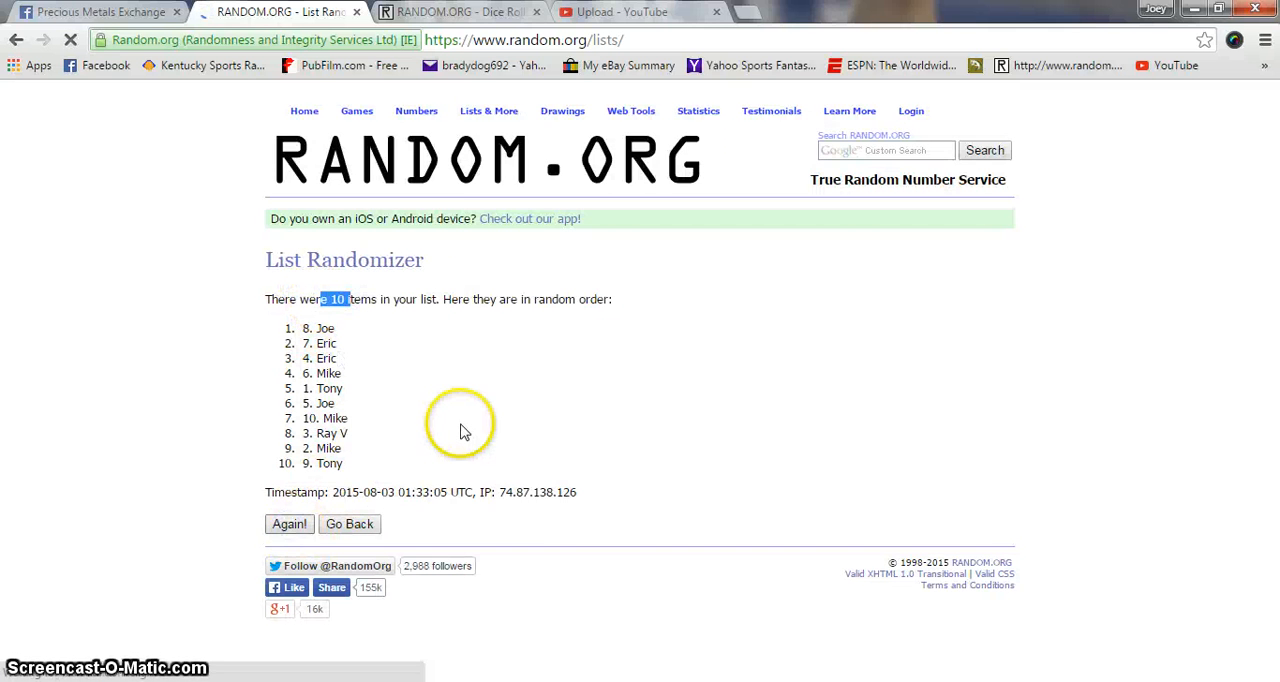
click(288, 524)
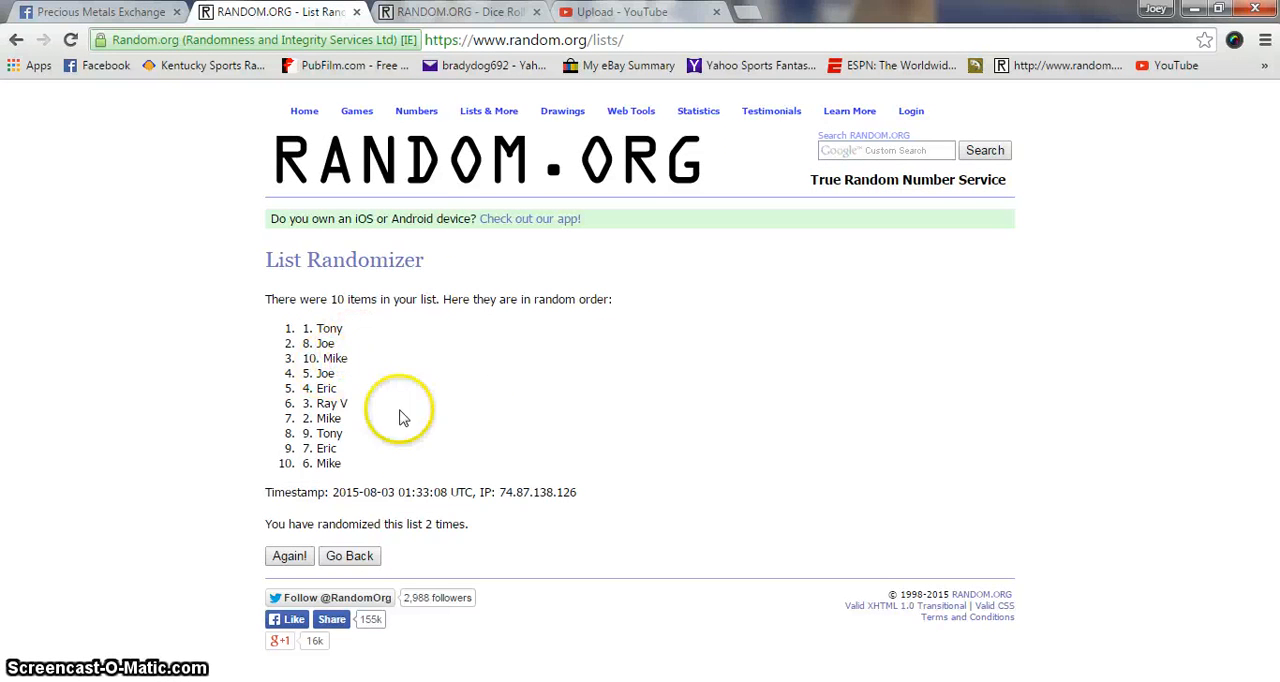
click(480, 12)
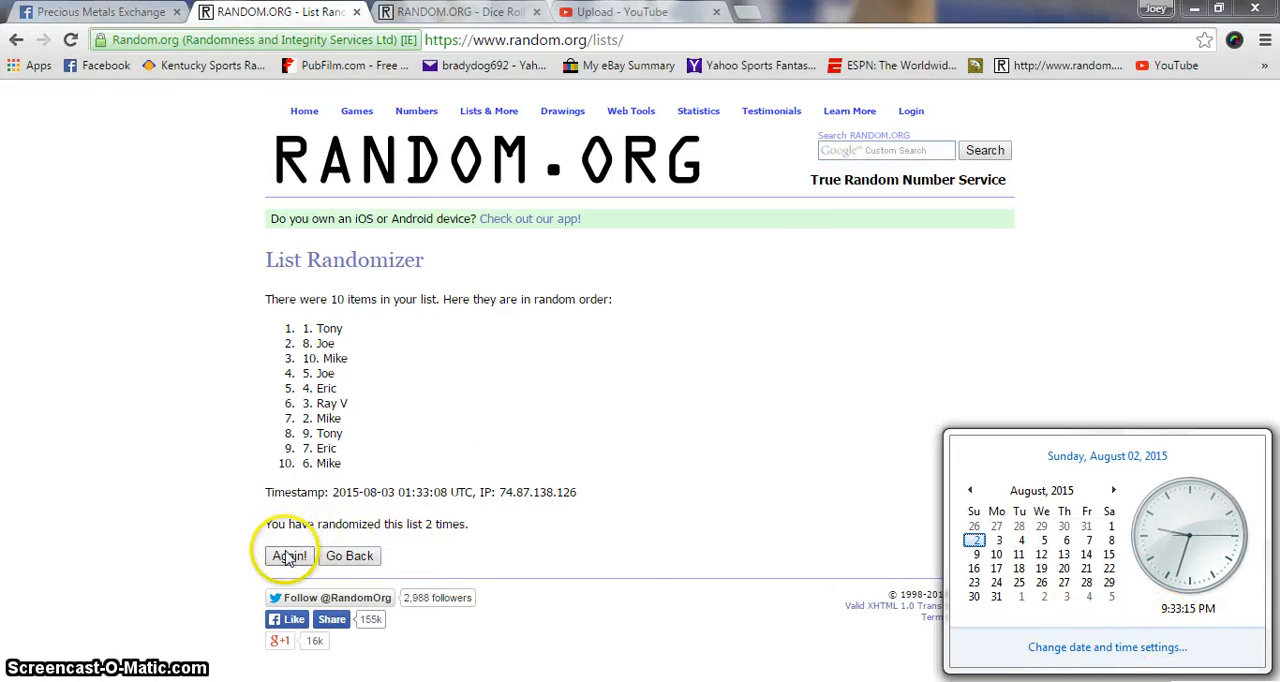
click(288, 556)
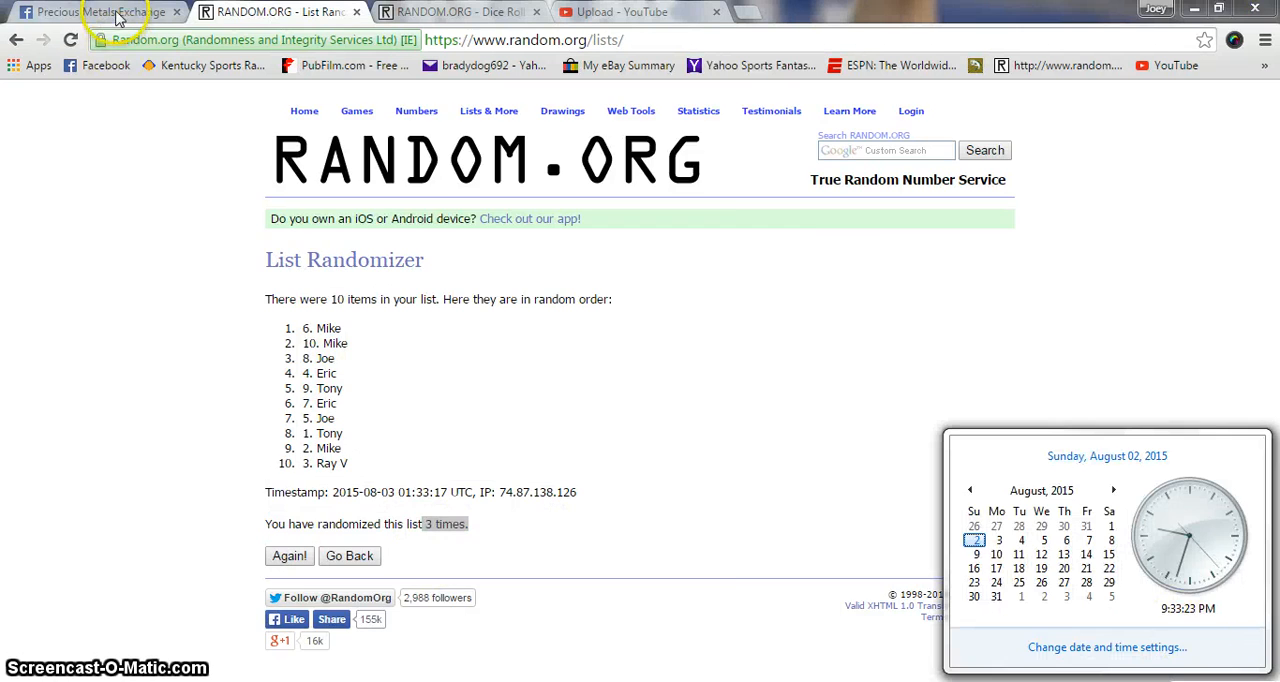
click(104, 12)
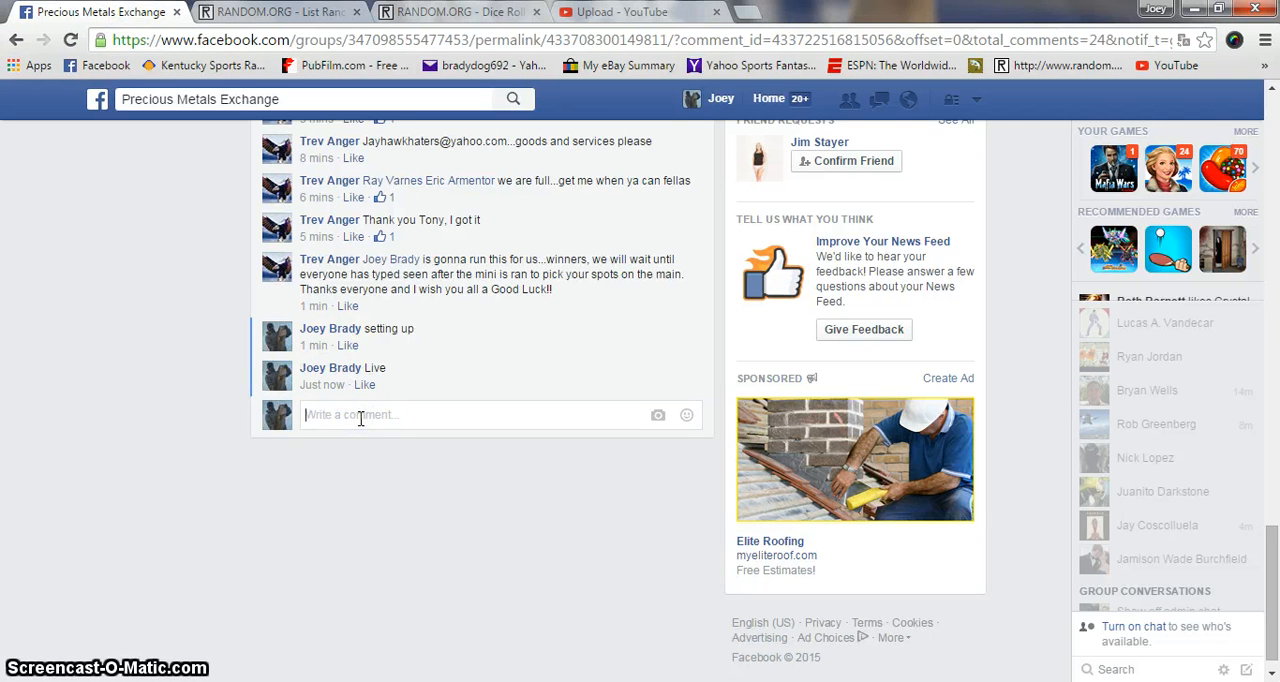